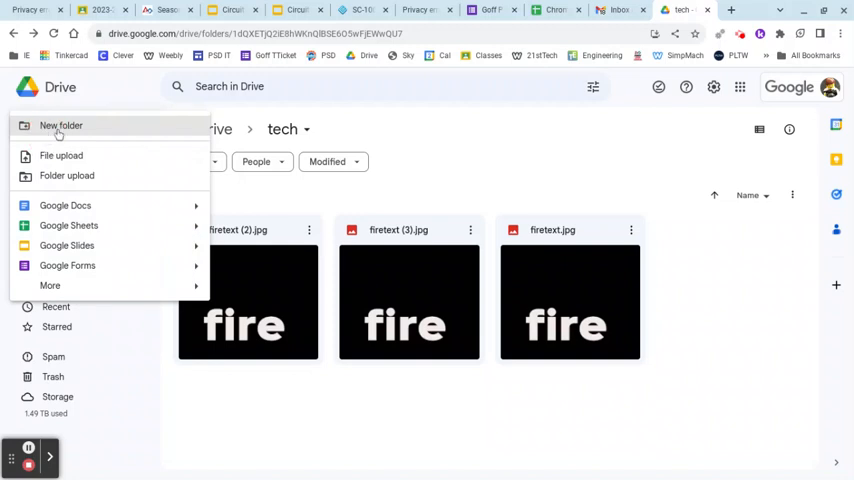
# - Start a new folder in tech and name it 'Circuit Photo'
pyautogui.click(61, 125)
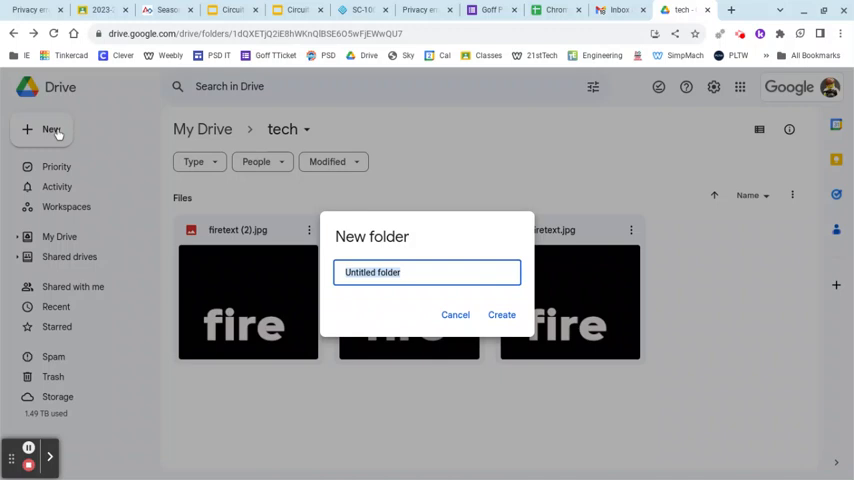
pyautogui.write('Circuit Photo')
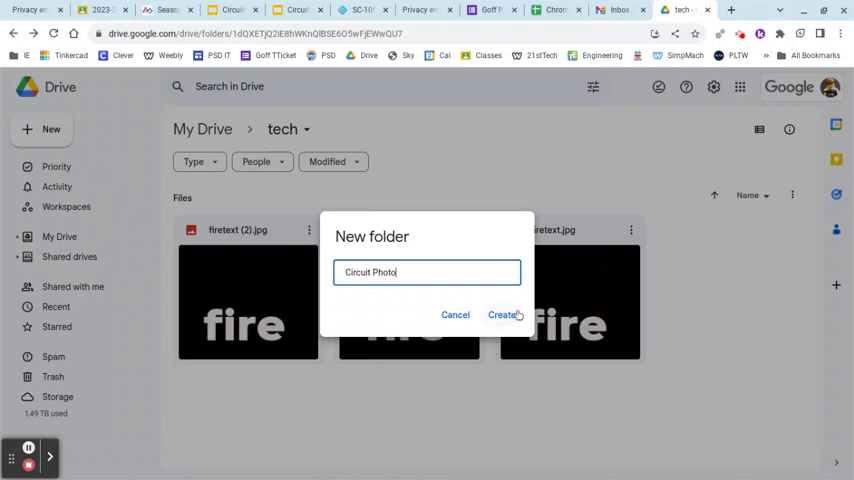
# - Confirm creation of the 'Circuit Photo' folder inside tech
pyautogui.click(503, 314)
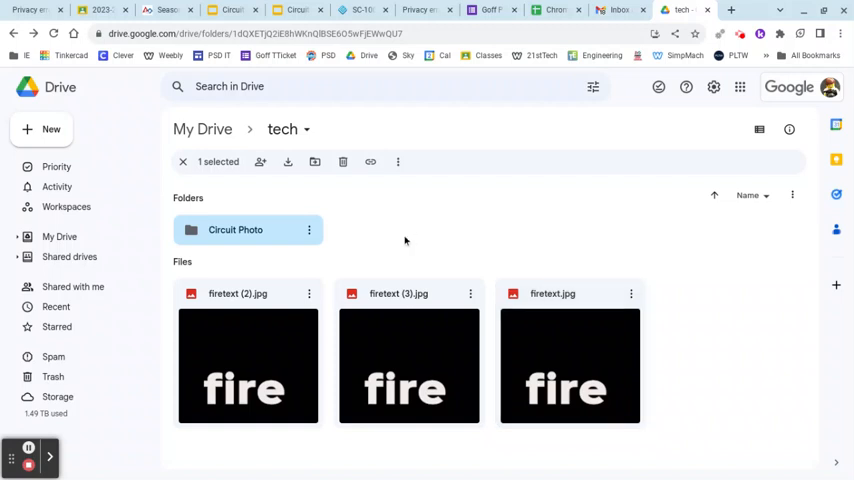
# - Open the Share dialog for the 'Circuit Photo' folder from its actions menu
pyautogui.click(309, 230)
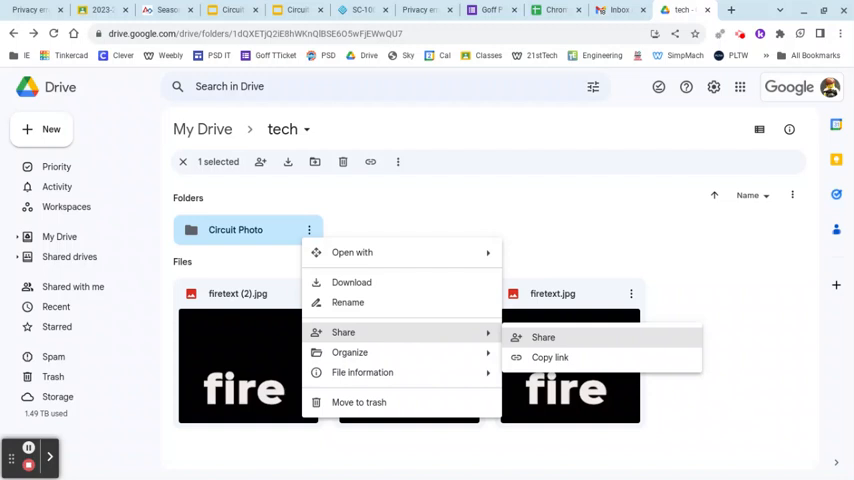
pyautogui.click(543, 337)
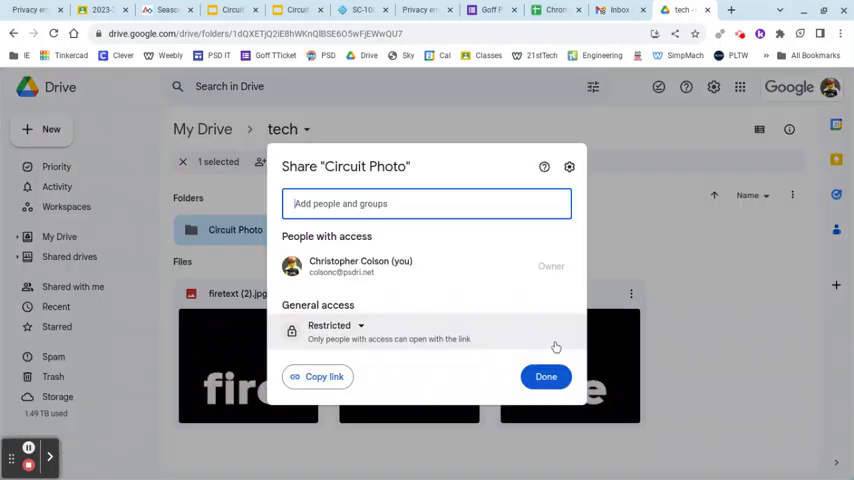